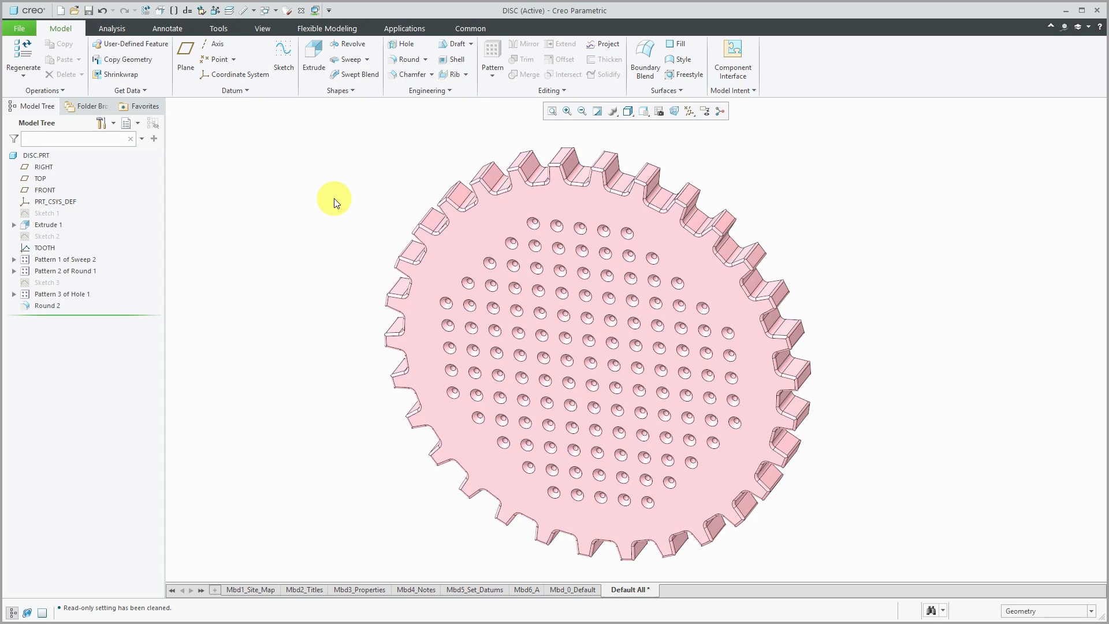
mouse_move(217, 268)
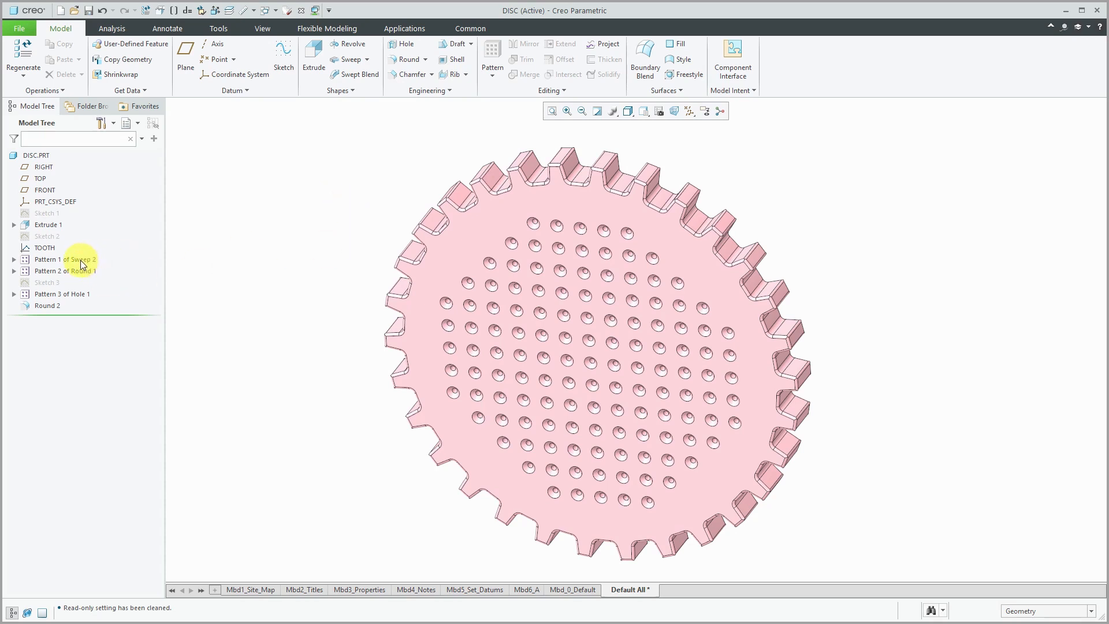
Inspect the DISC Model Tree: highlight the tooth and round patterns, then collapse the hole pattern list
left_click(61, 260)
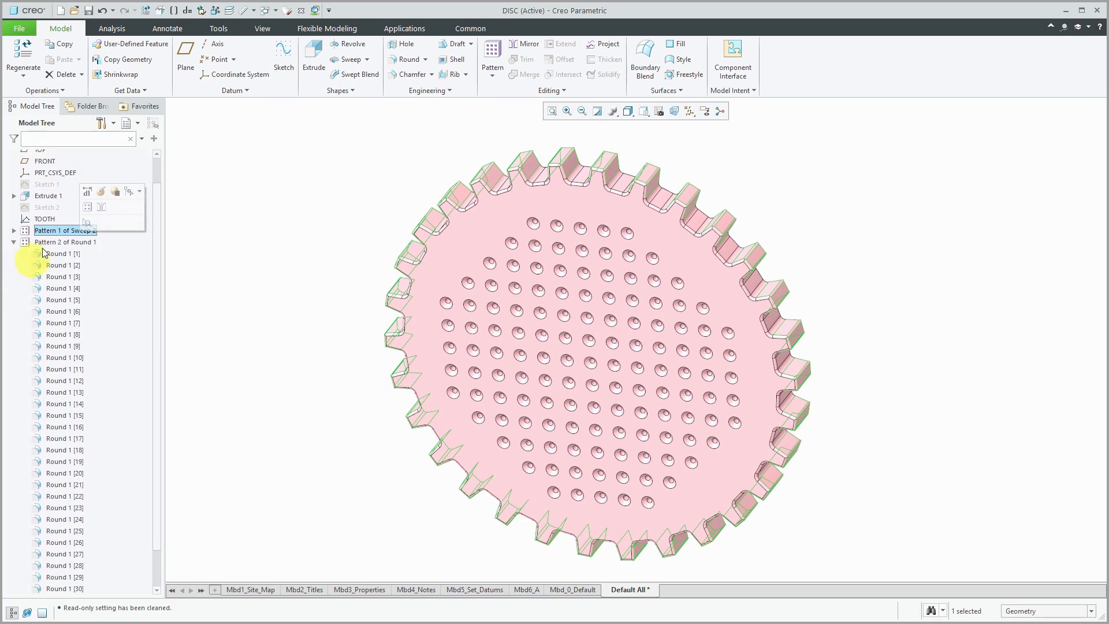
left_click(66, 242)
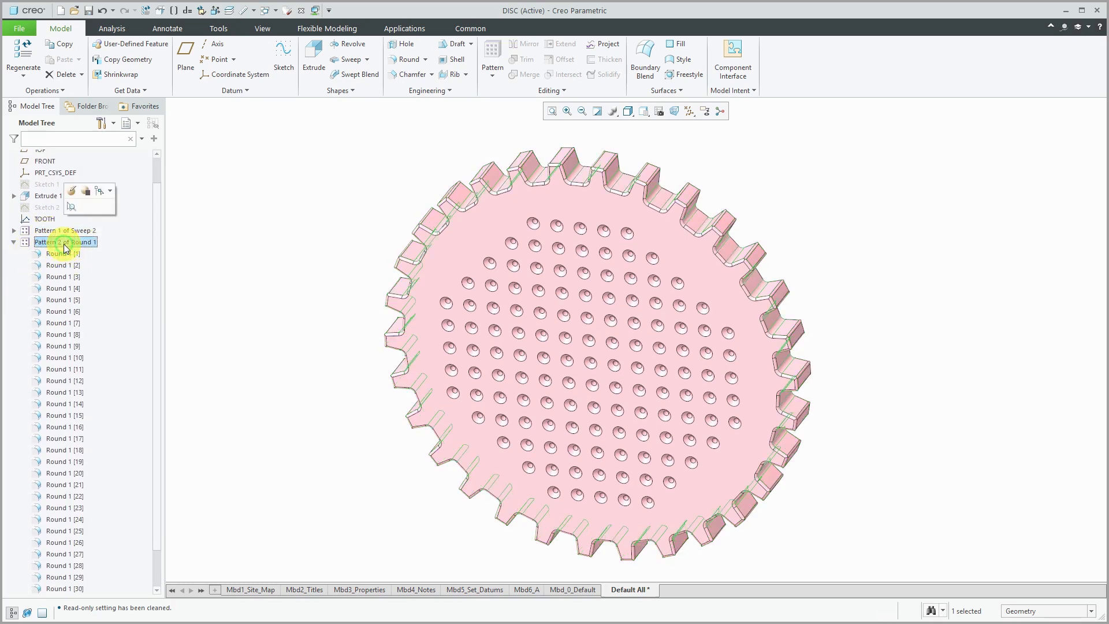
left_click(14, 241)
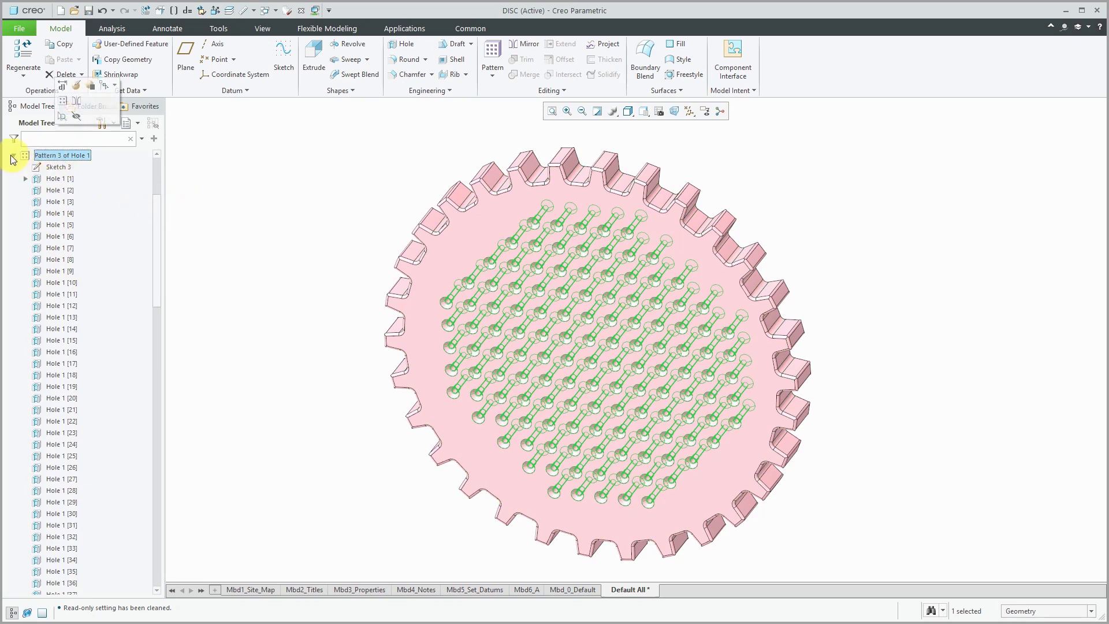
left_click(13, 157)
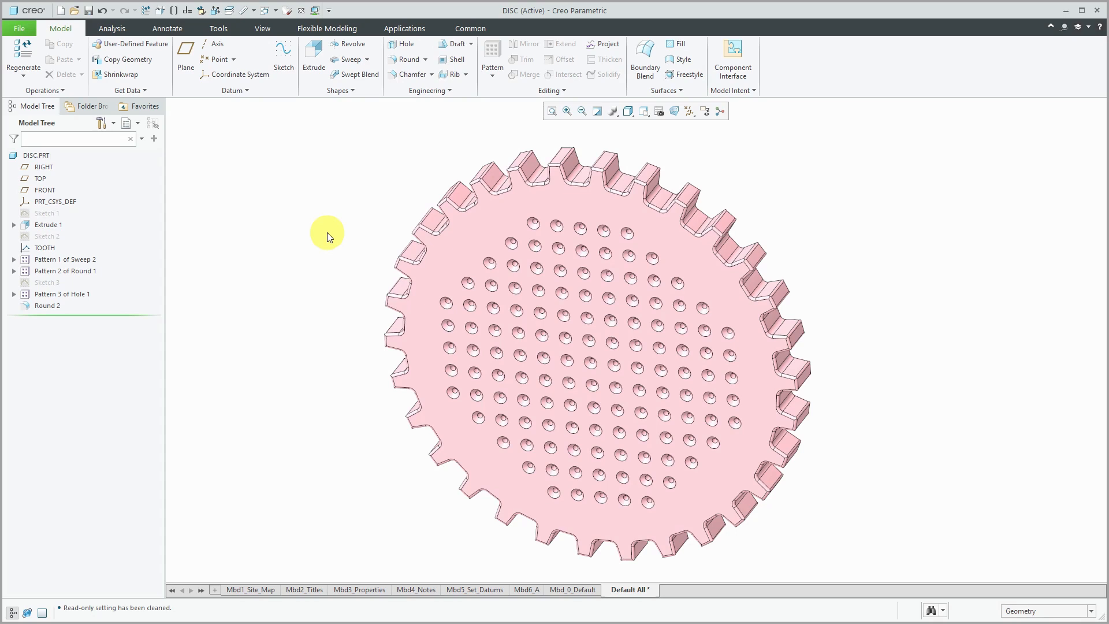
mouse_move(329, 225)
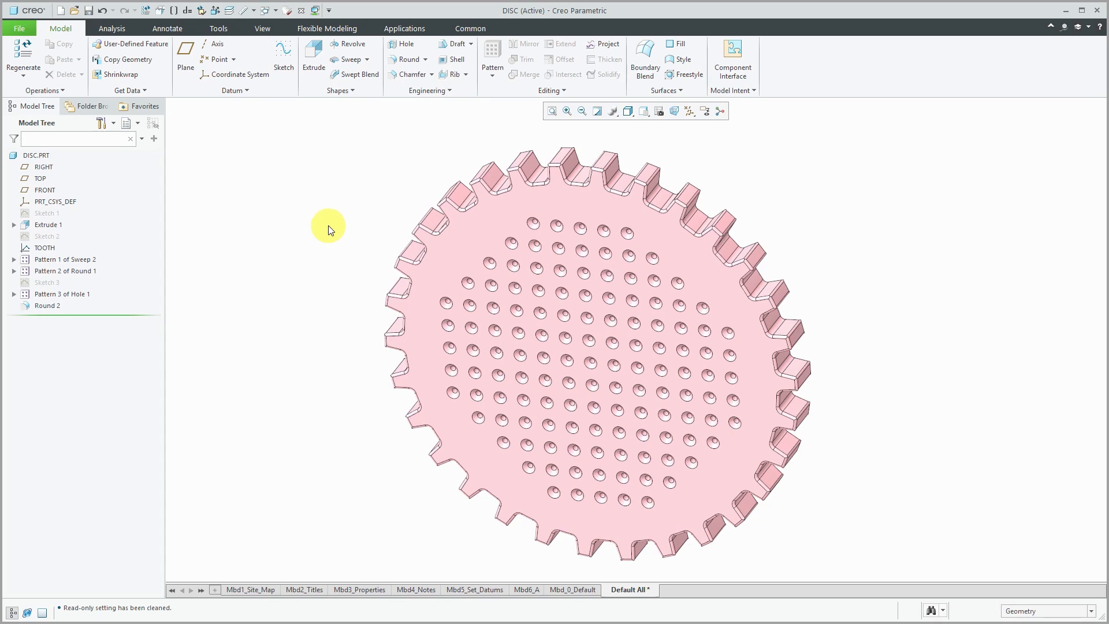
mouse_move(300, 176)
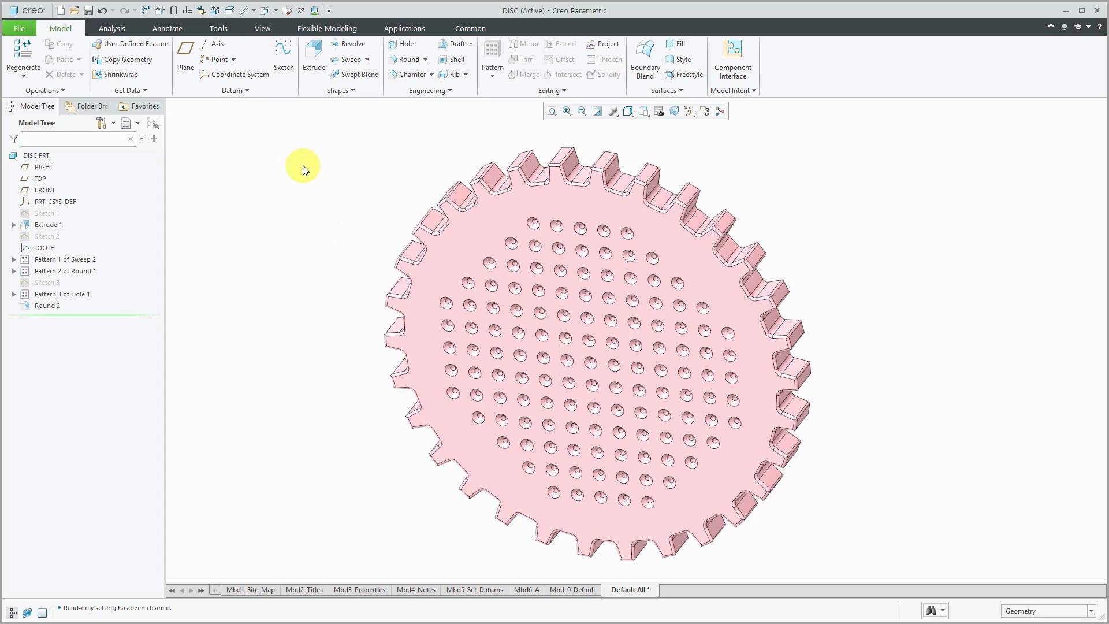
Set all DISC features as read only and expand the Read Only Features folder
left_click(41, 90)
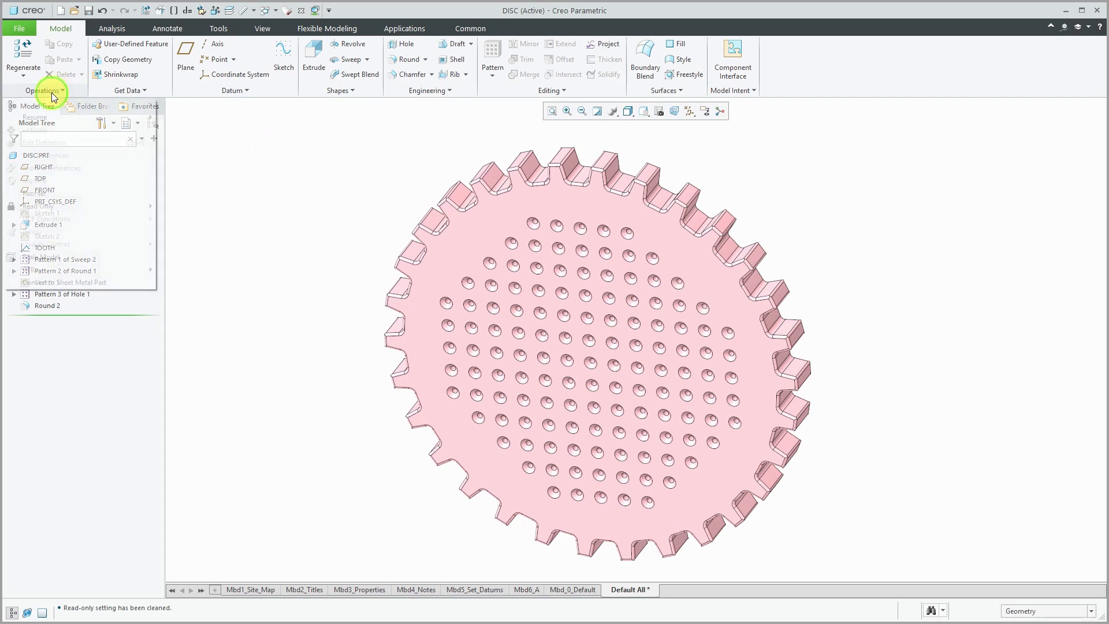
left_click(44, 91)
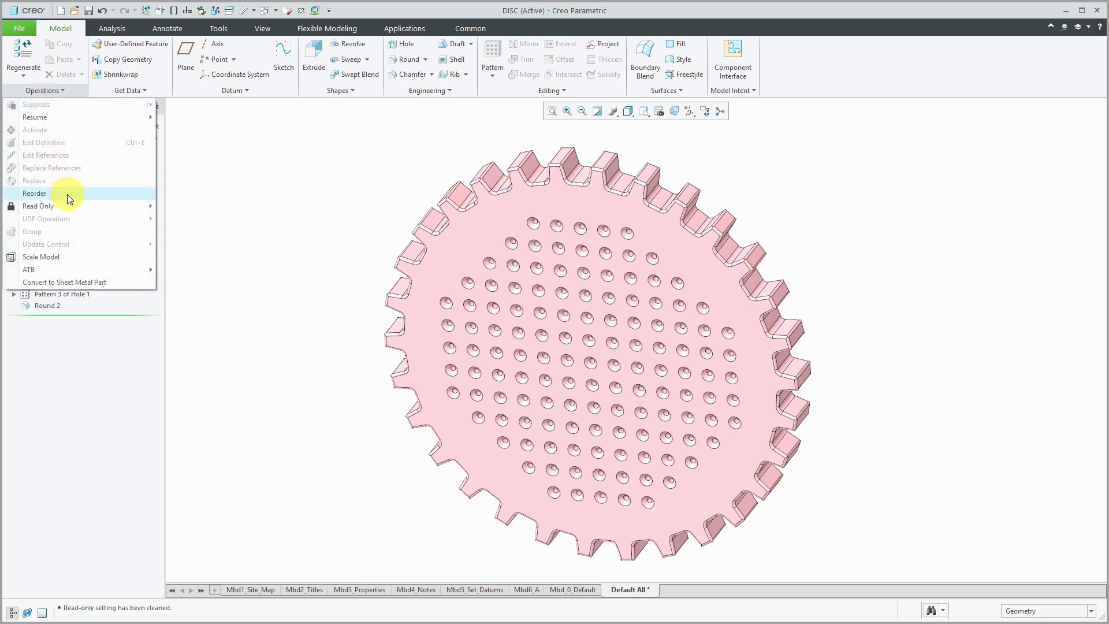
mouse_move(68, 205)
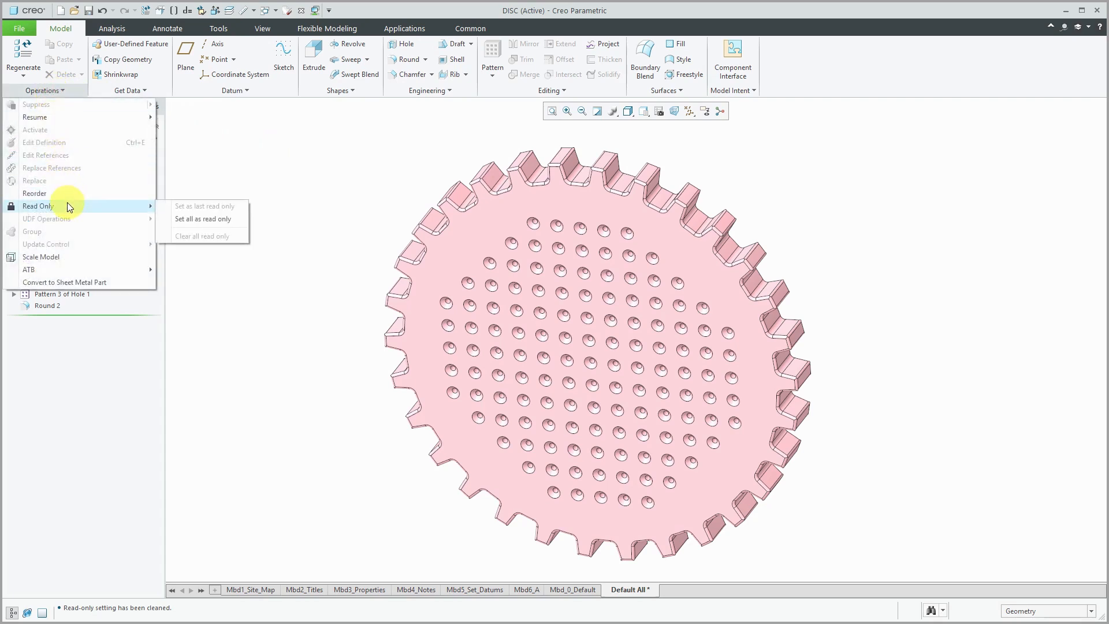
mouse_move(159, 200)
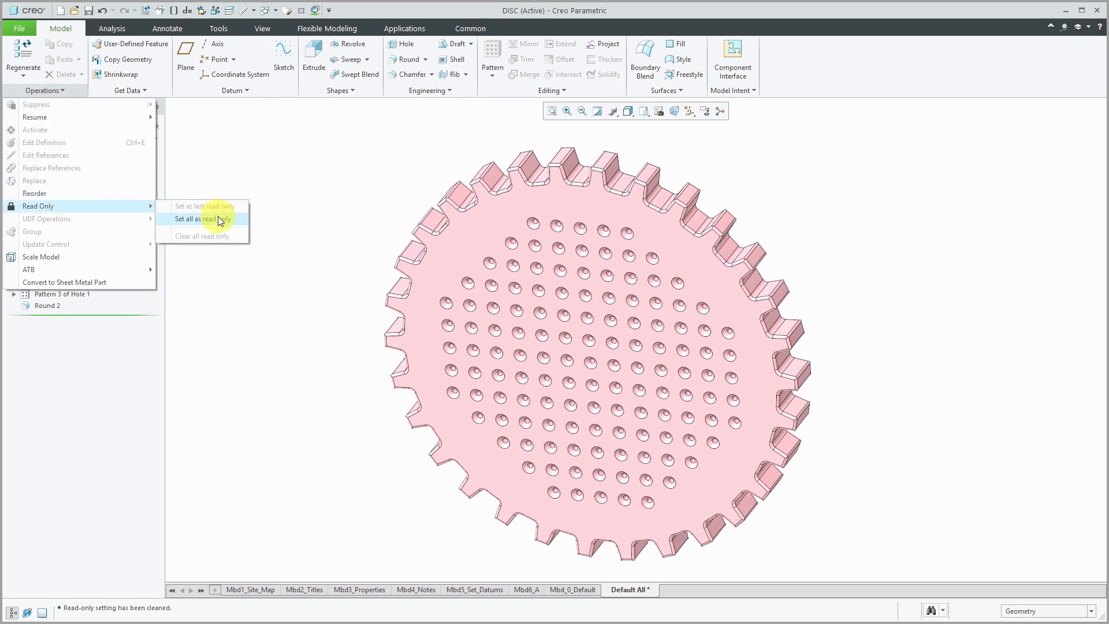
left_click(202, 219)
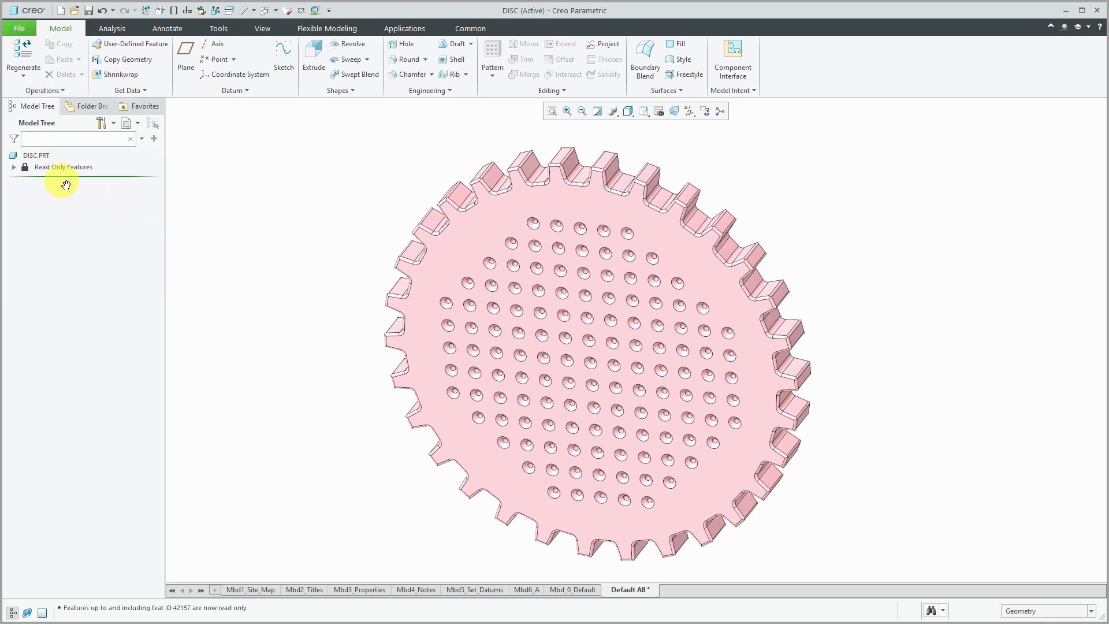
mouse_move(63, 201)
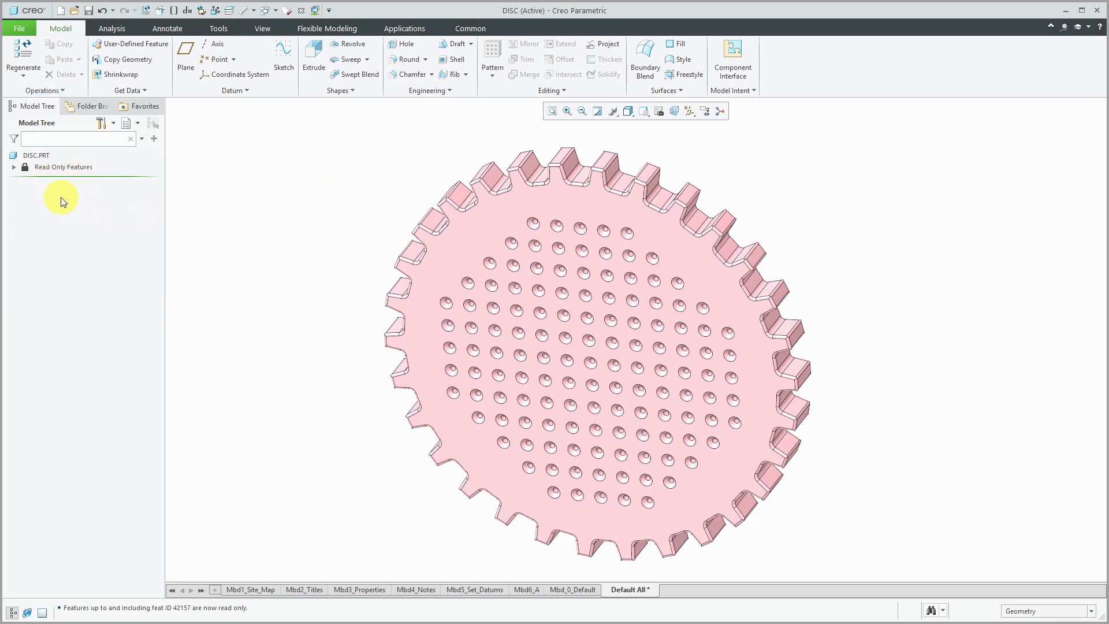
mouse_move(83, 178)
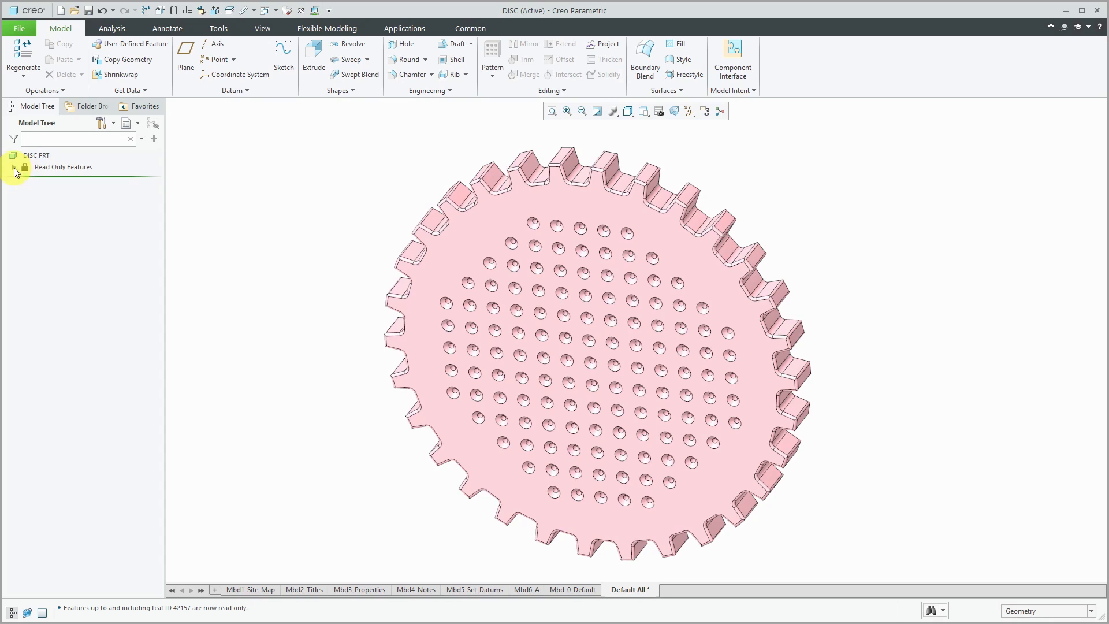
left_click(14, 167)
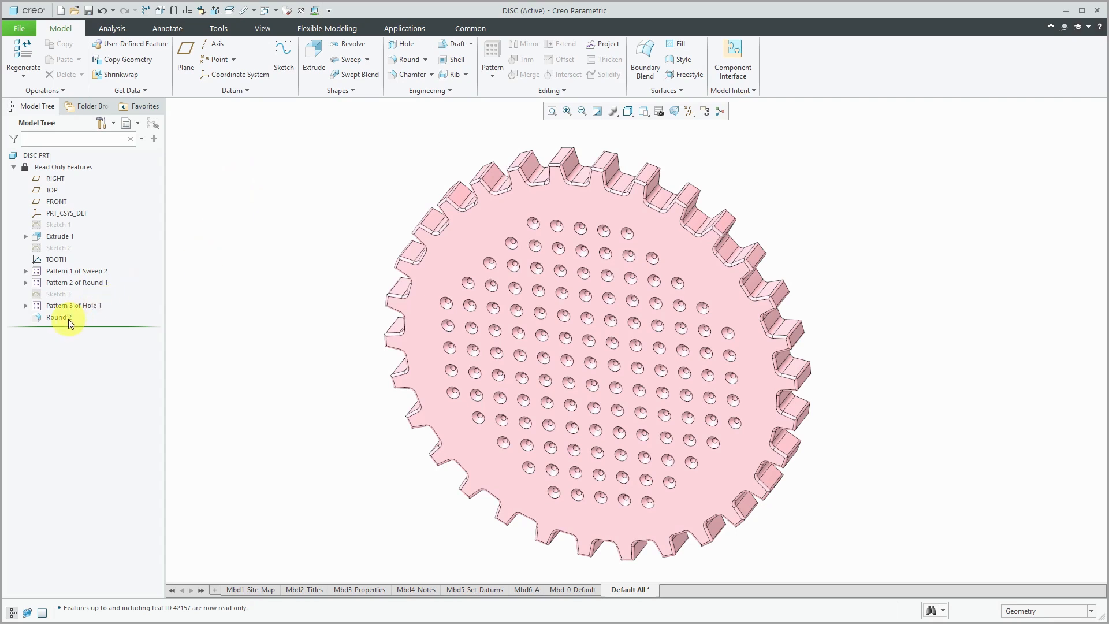
Select the Round 2 and TOOTH features in the Model Tree to examine them
left_click(56, 316)
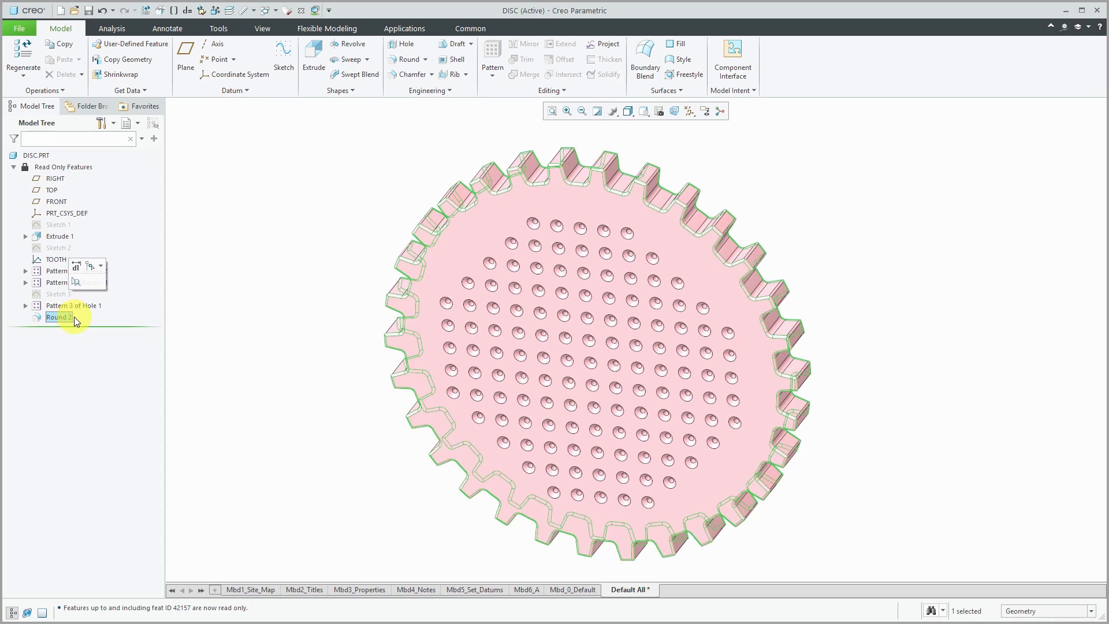
left_click(58, 282)
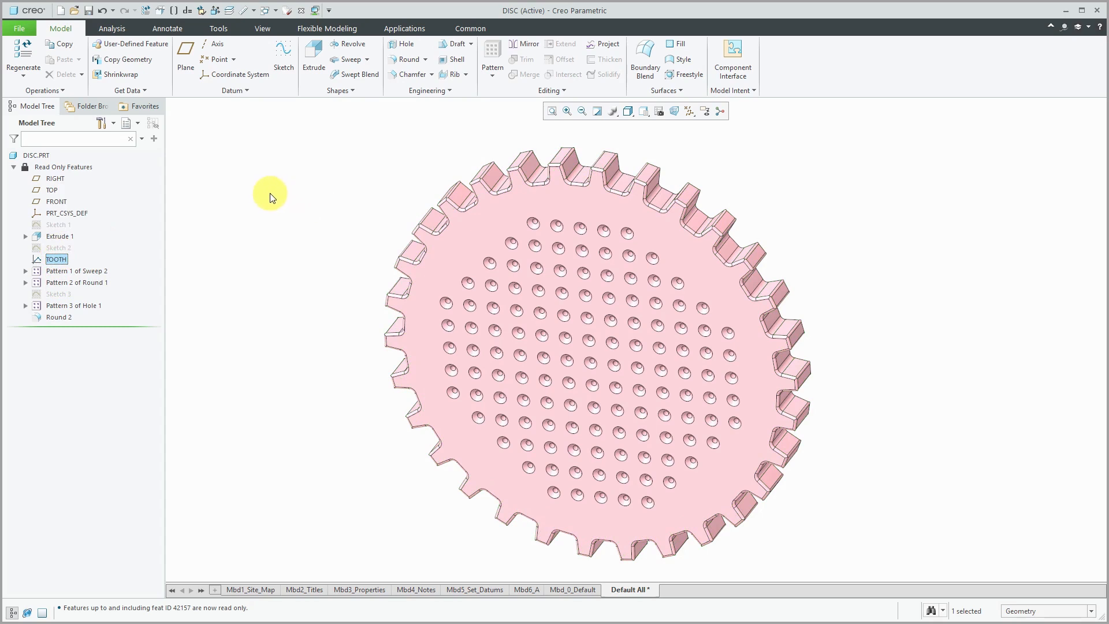
mouse_move(53, 98)
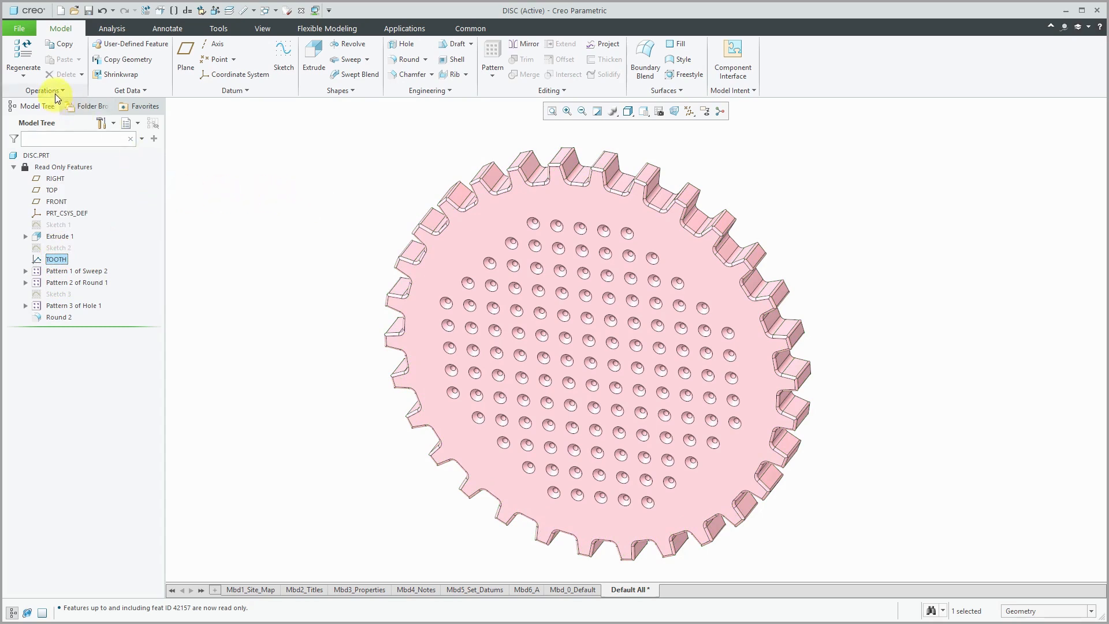
Use Operations > Read Only > Clear all read only on the DISC part
left_click(36, 91)
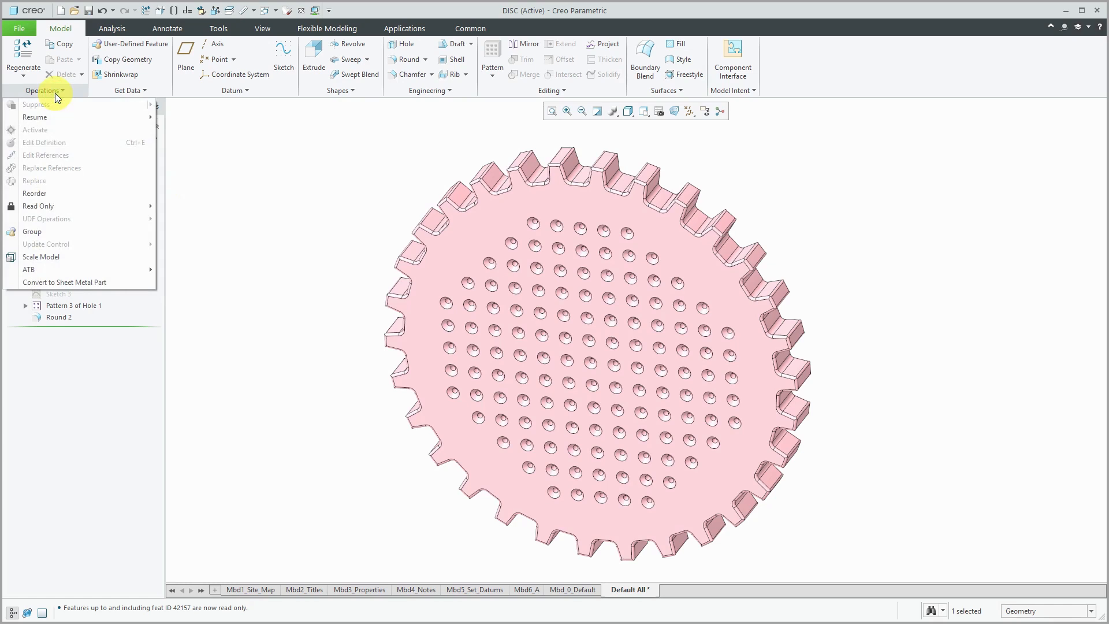
mouse_move(58, 209)
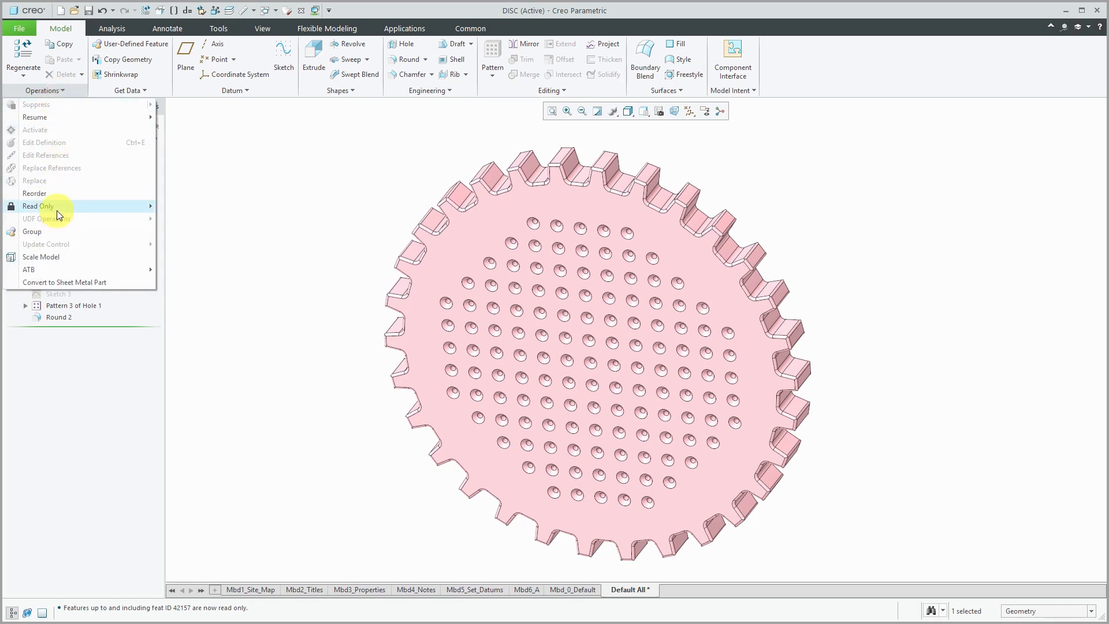
left_click(38, 205)
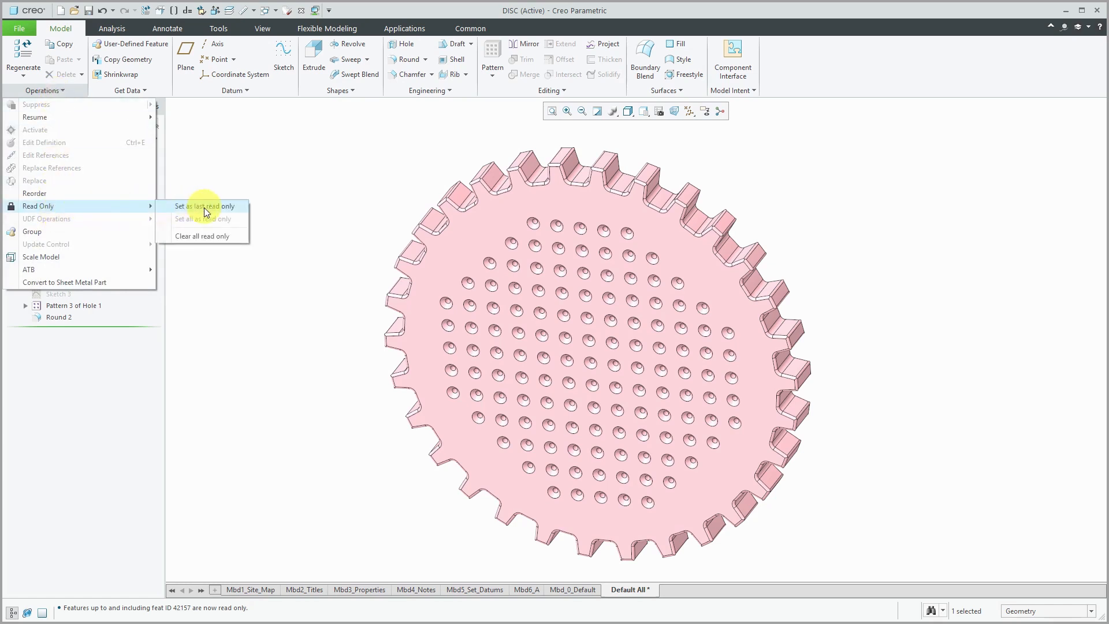
mouse_move(209, 236)
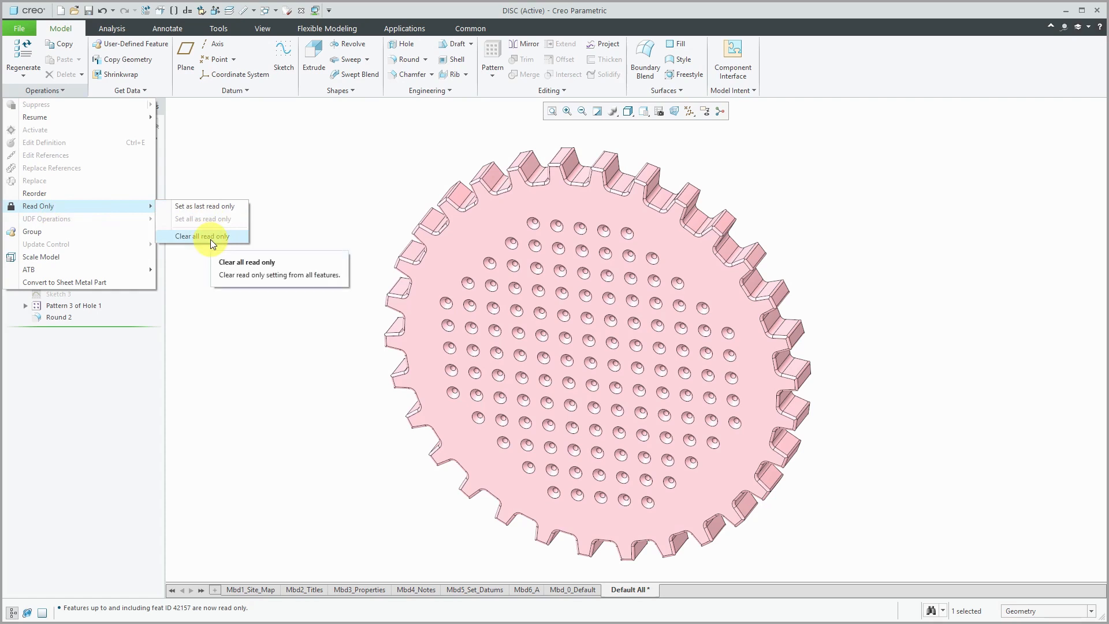
left_click(201, 235)
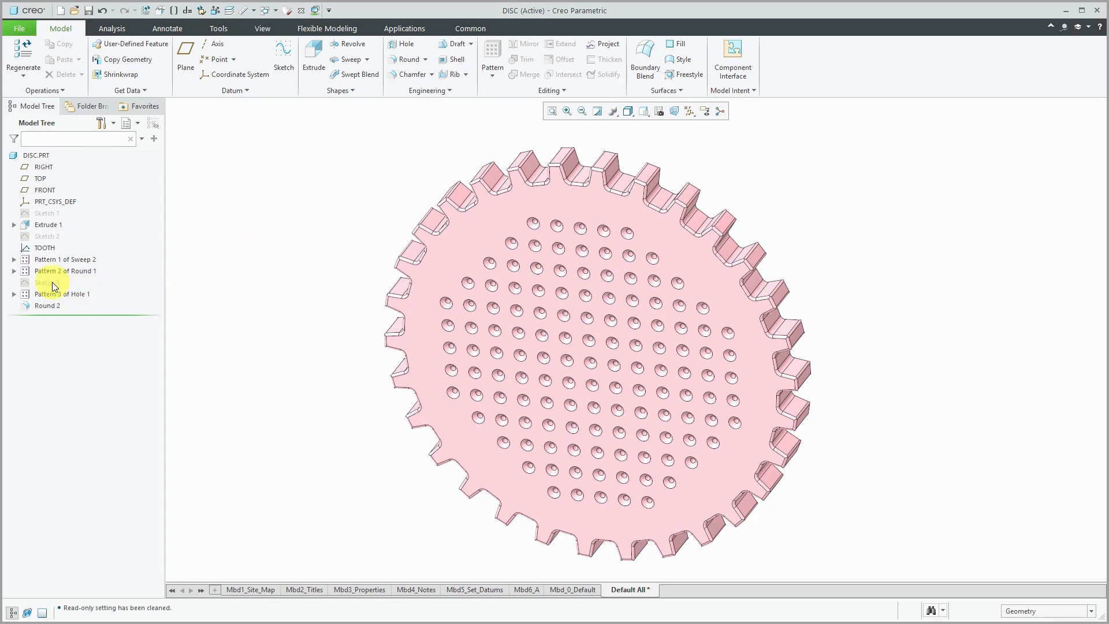
Lock features up through Pattern 2 of Round 1 with Set as last read only
left_click(65, 271)
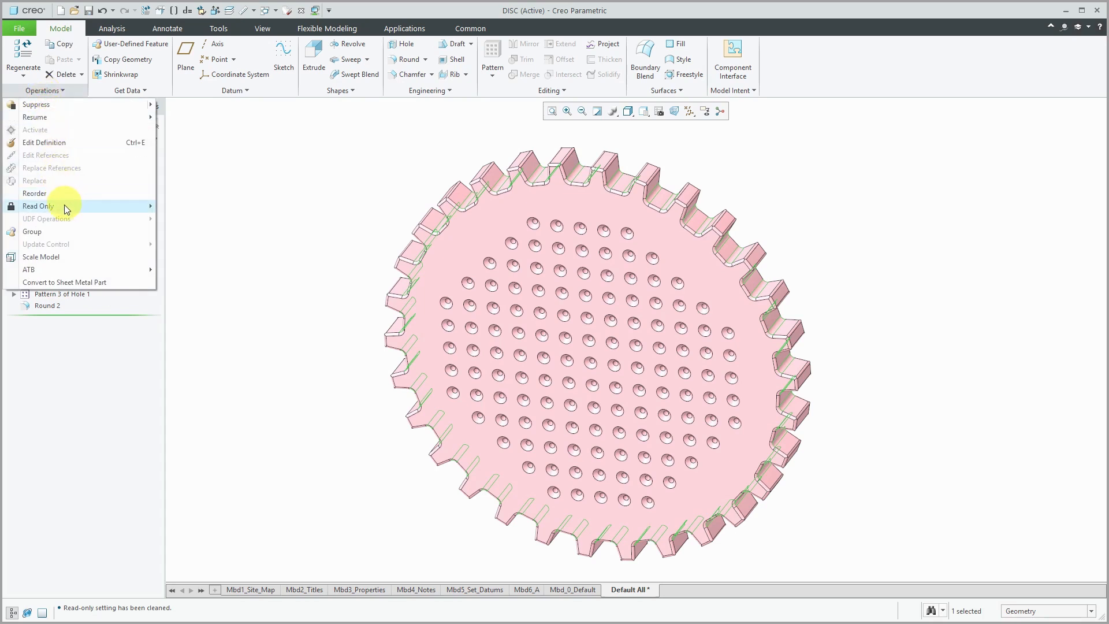
mouse_move(65, 207)
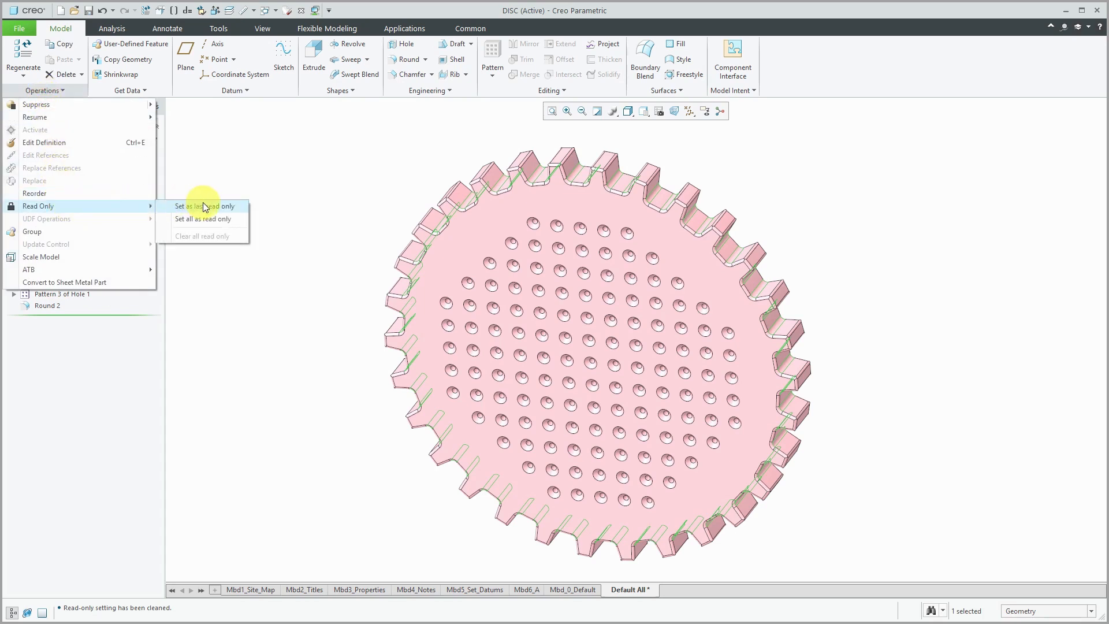
mouse_move(233, 221)
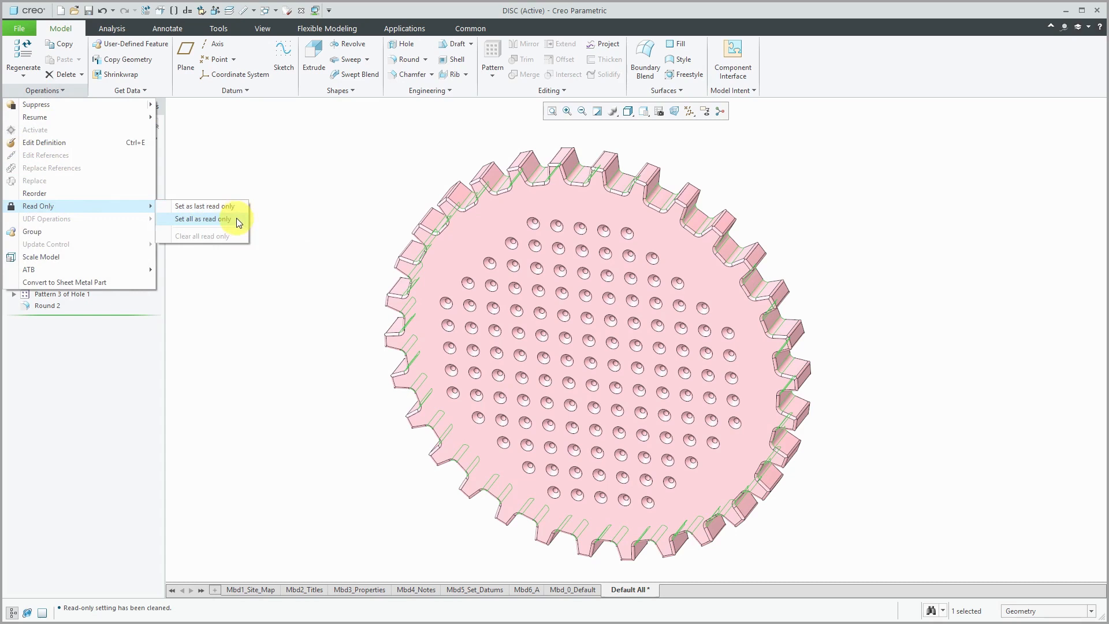
mouse_move(236, 206)
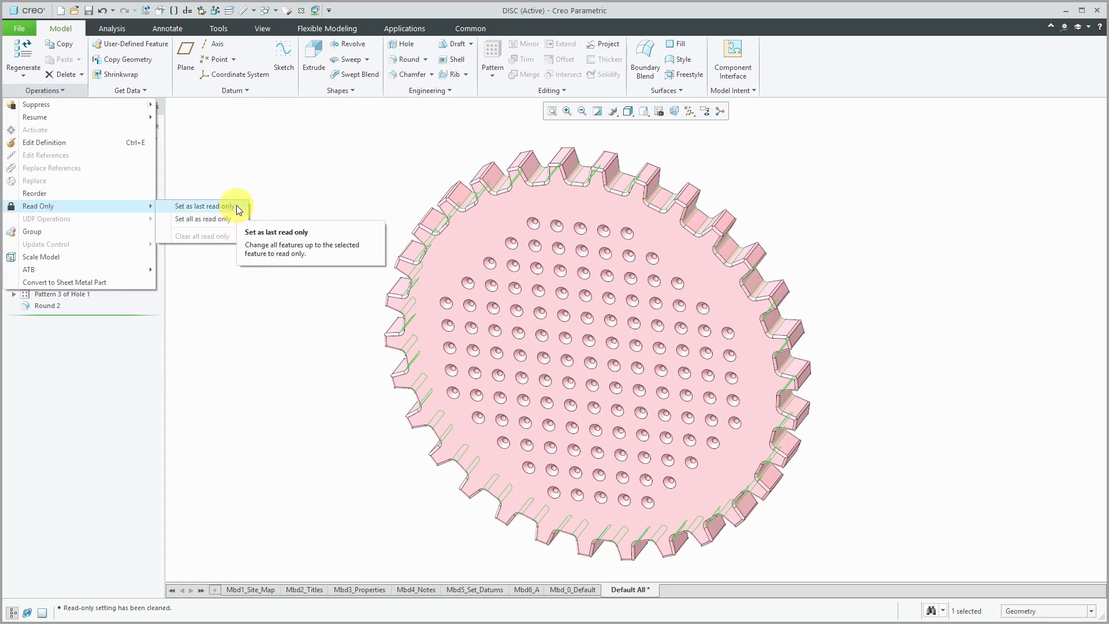
left_click(205, 207)
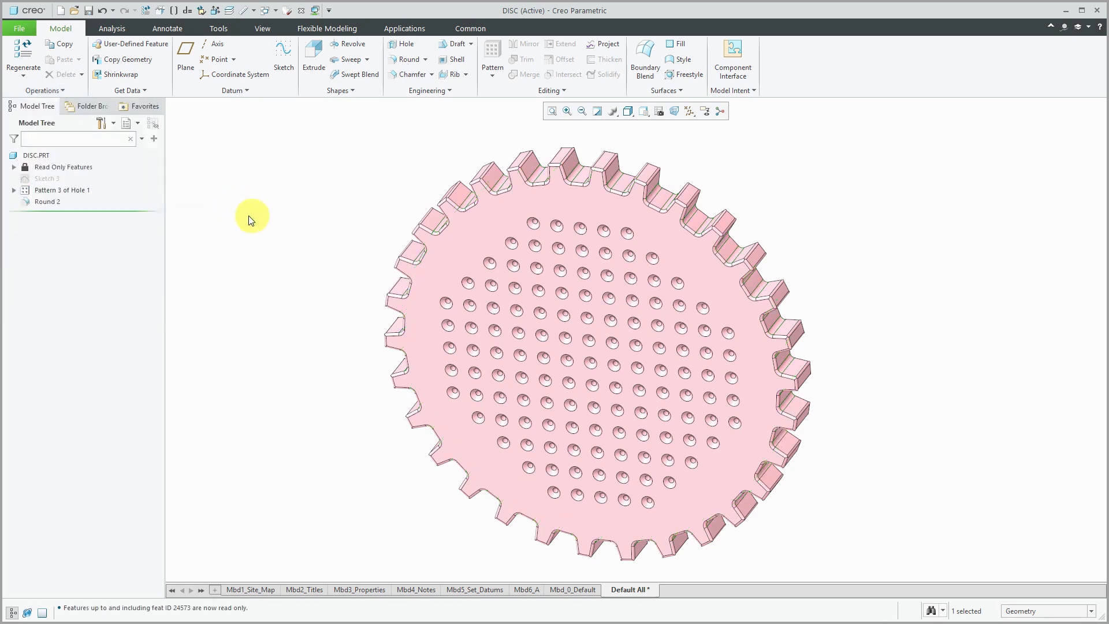
mouse_move(179, 199)
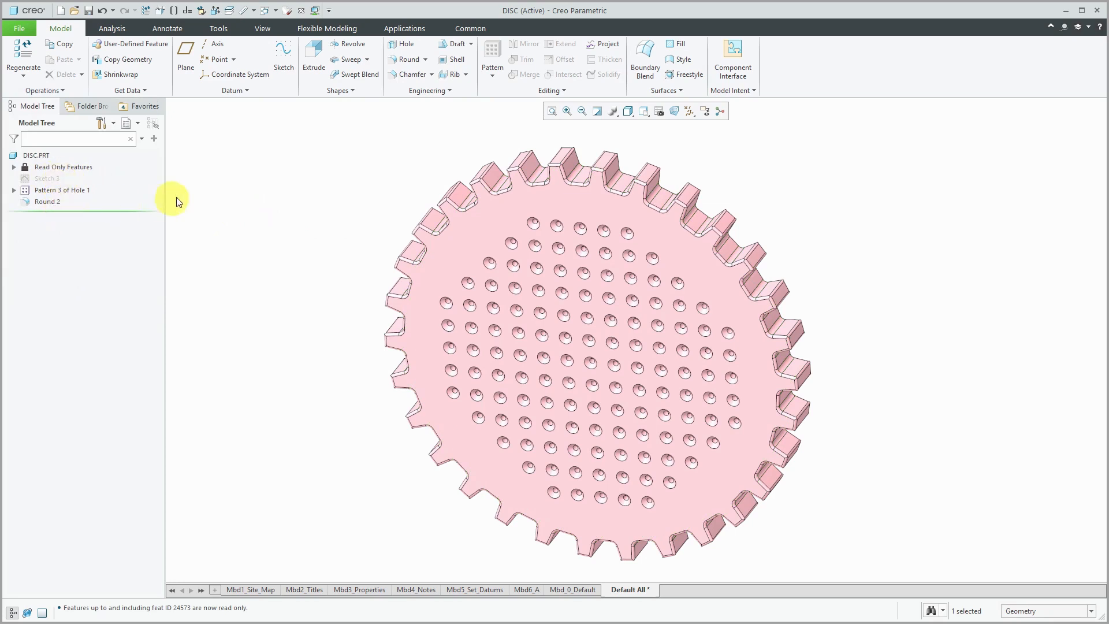
mouse_move(261, 195)
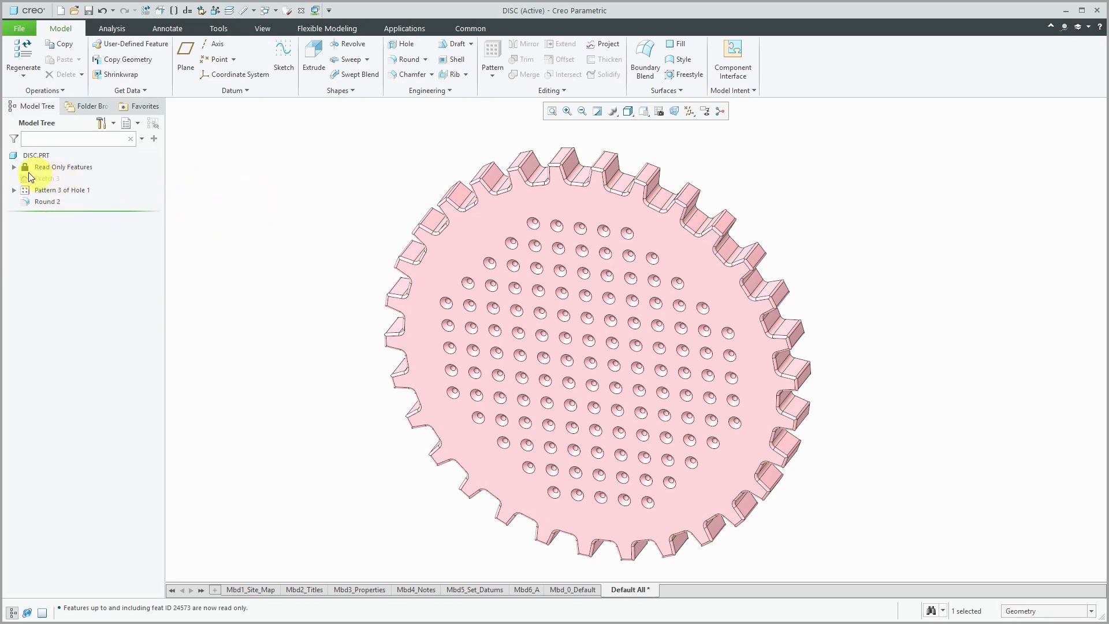
Expand the Read Only Features folder, then clear all read-only settings
left_click(14, 167)
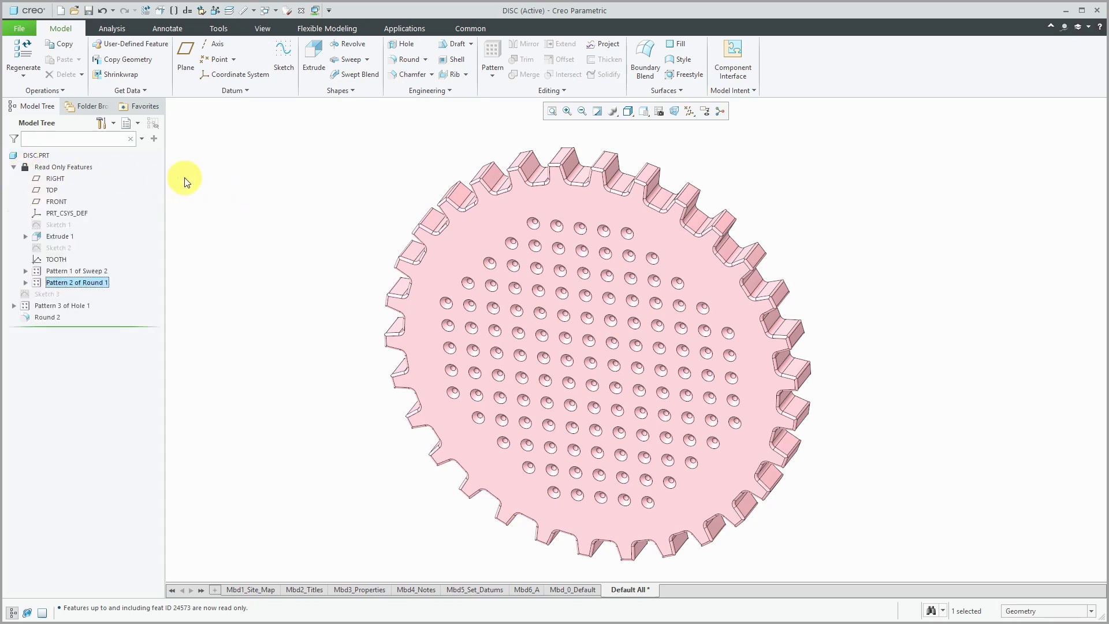
mouse_move(228, 224)
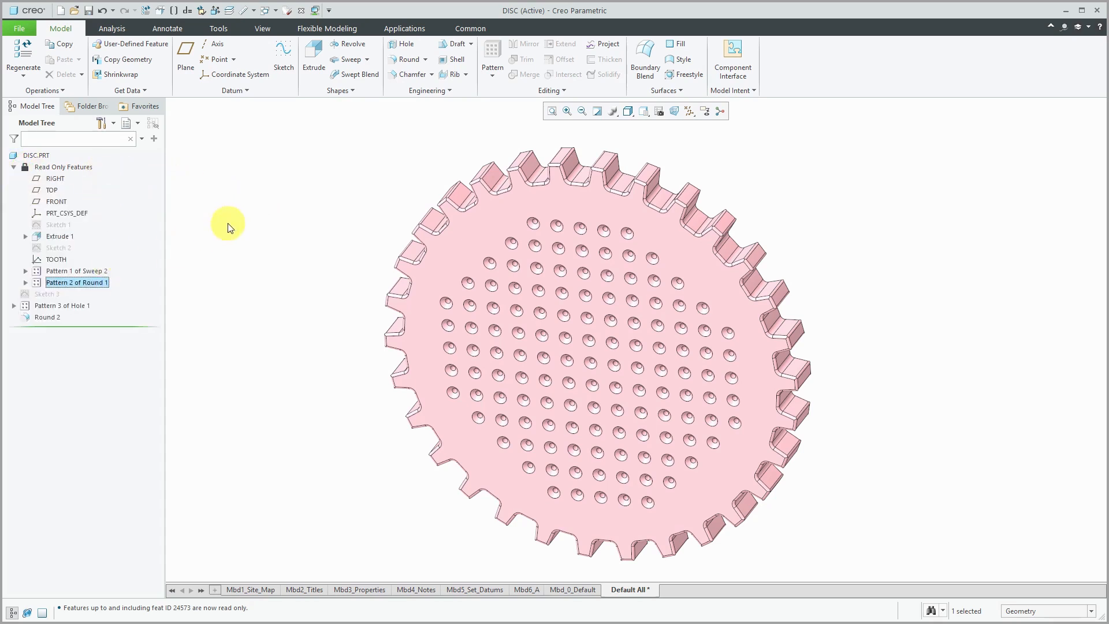
left_click(44, 90)
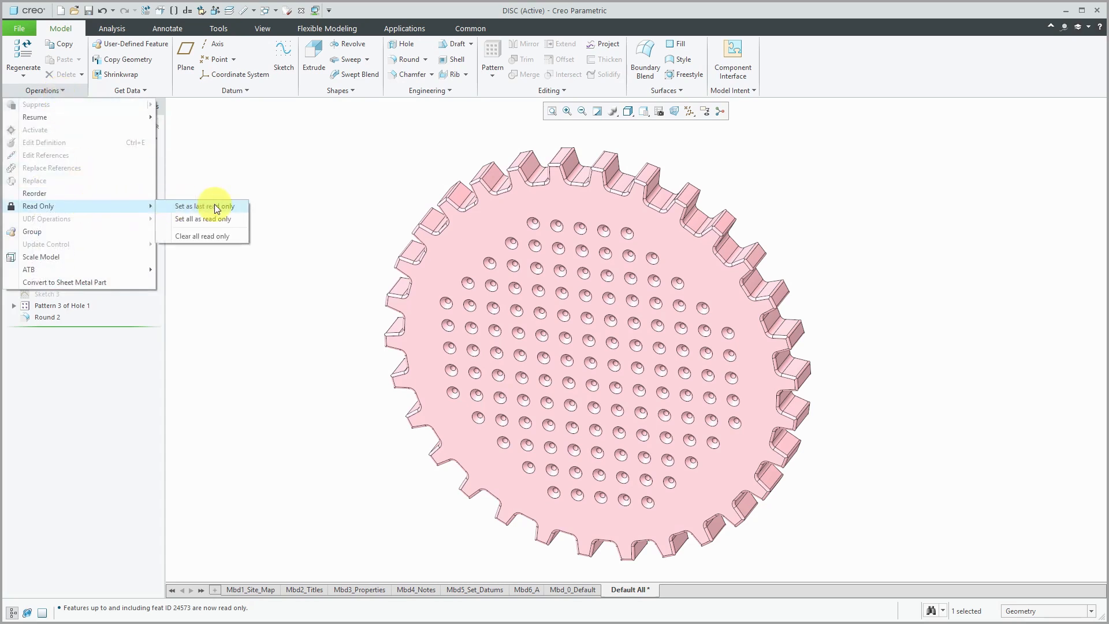
left_click(202, 235)
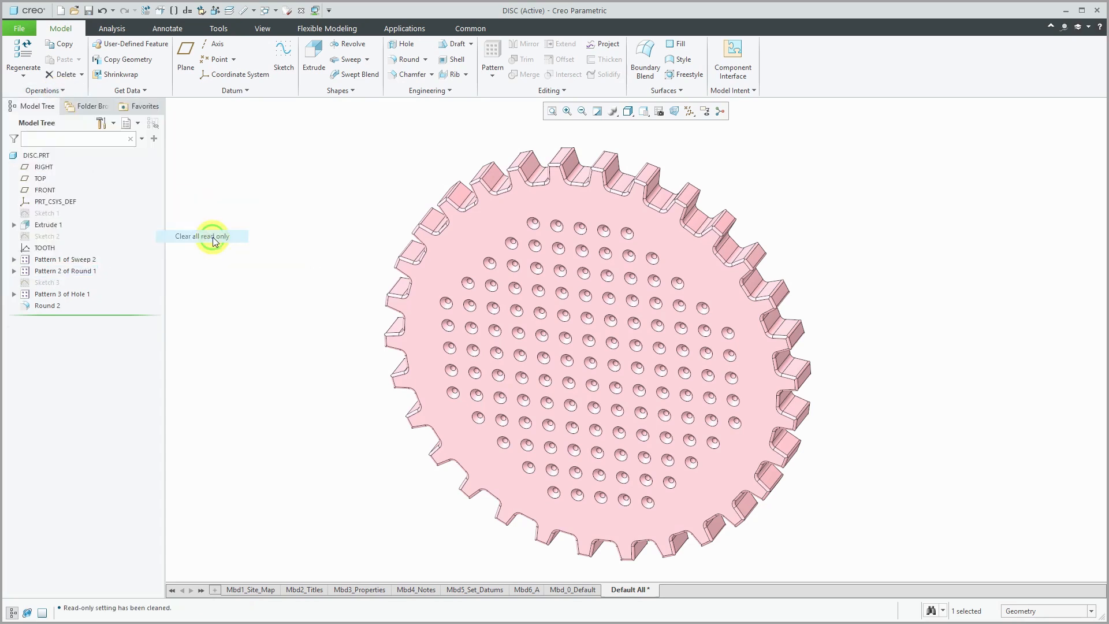